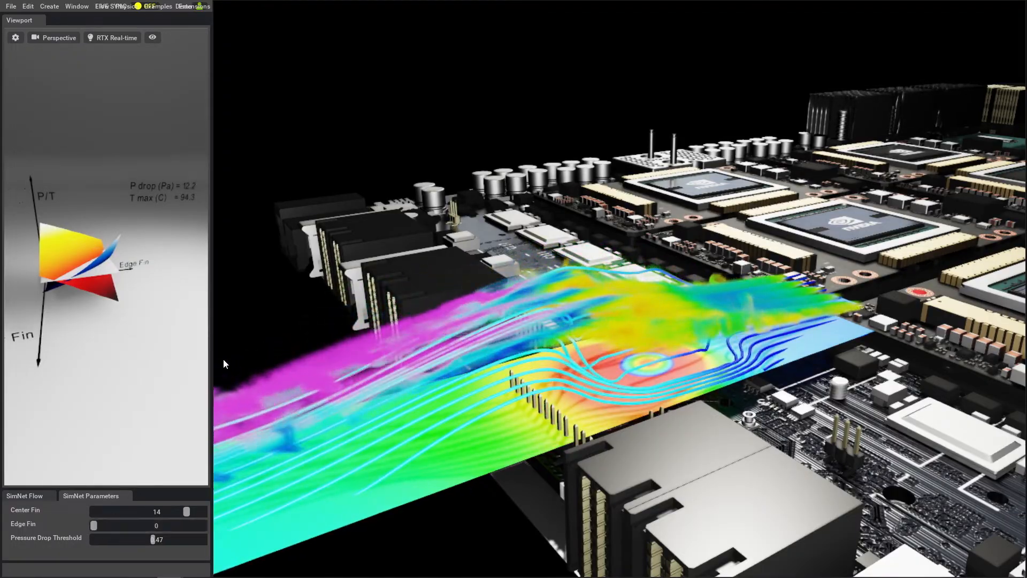
# Drag the Center Fin slider to 0 then 3, and Edge Fin to 7.
pyautogui.moveTo(186, 512); pyautogui.dragTo(93, 512)
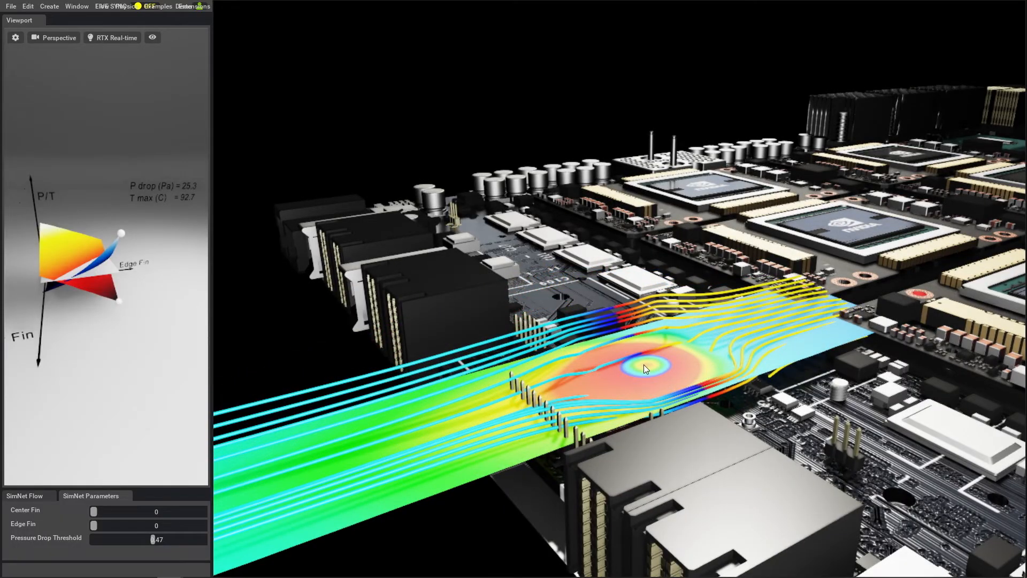
pyautogui.moveTo(496, 438)
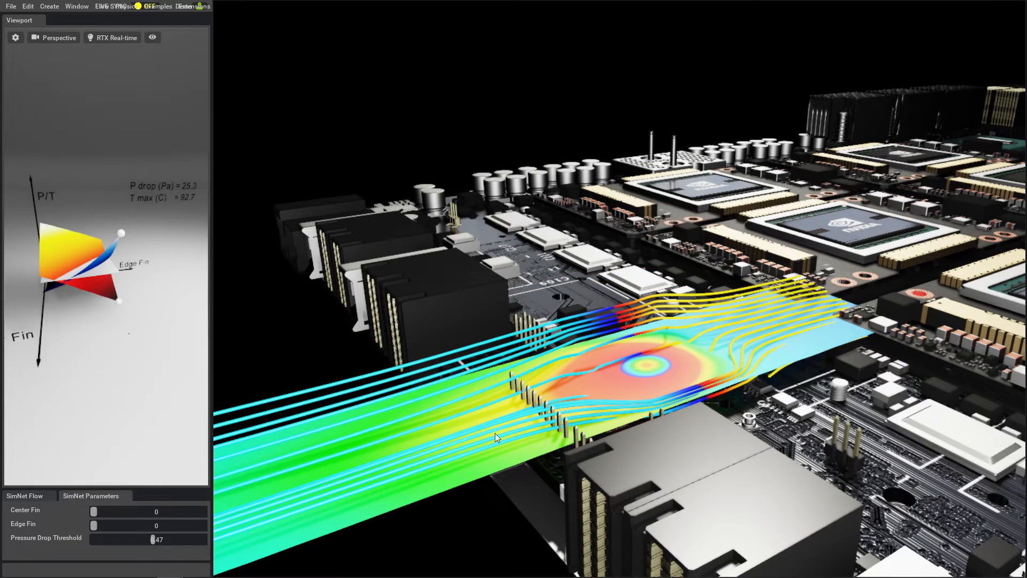
pyautogui.moveTo(94, 525); pyautogui.dragTo(139, 525)
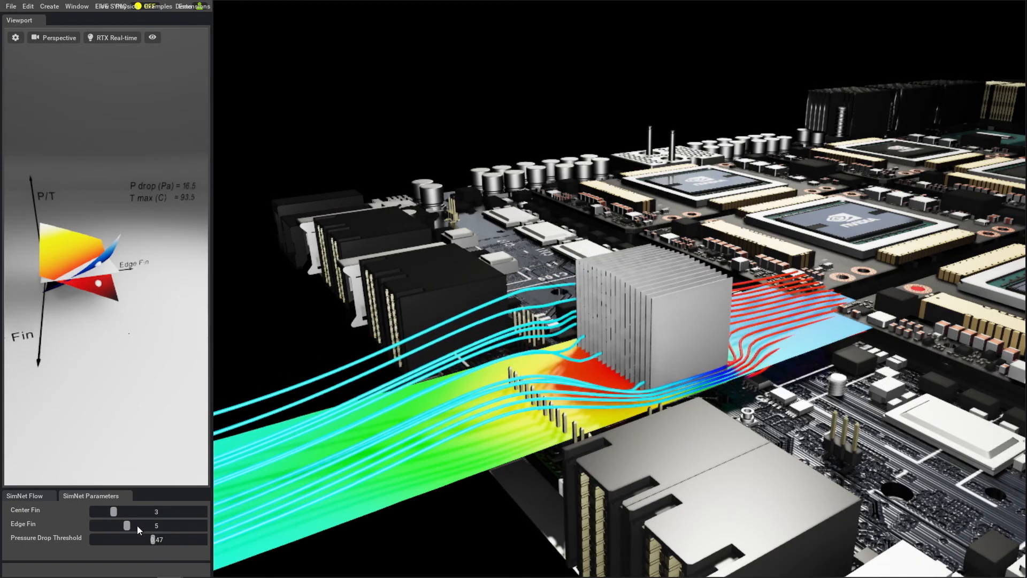
pyautogui.moveTo(128, 525); pyautogui.dragTo(140, 526)
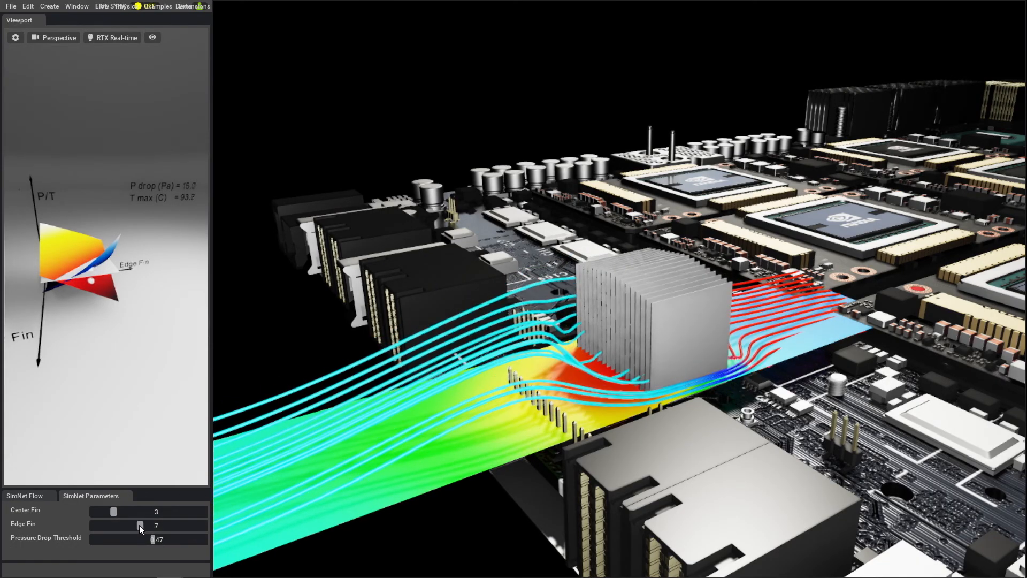